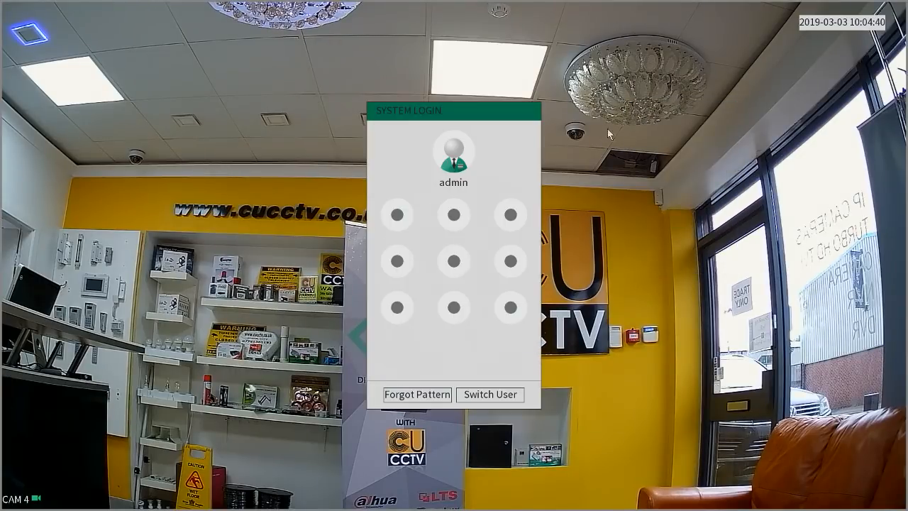
# Draw the unlock pattern to sign in and reach the main menu's Management area
pyautogui.moveTo(398, 214); pyautogui.dragTo(505, 214)
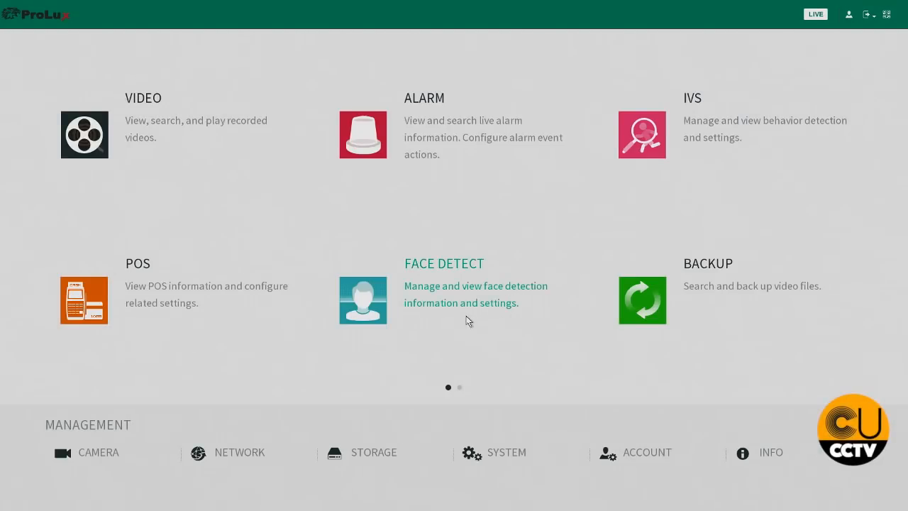
pyautogui.moveTo(236, 441)
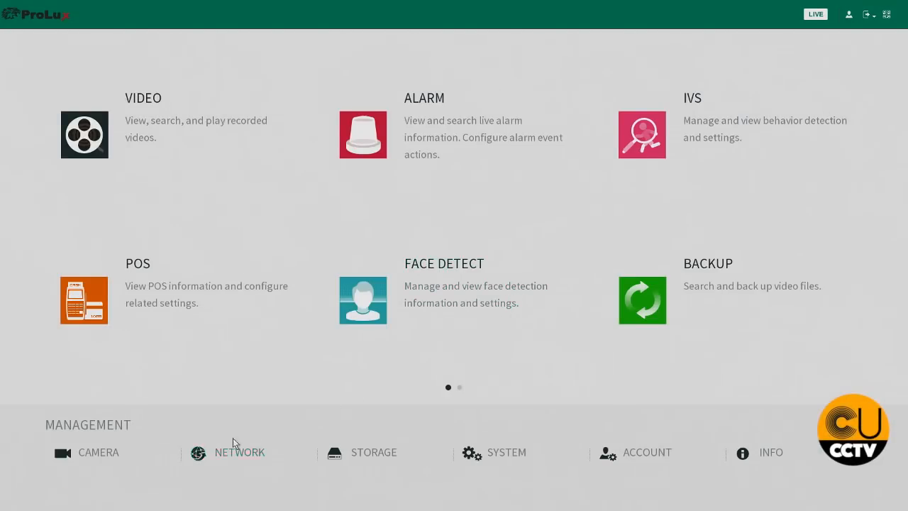
pyautogui.click(86, 453)
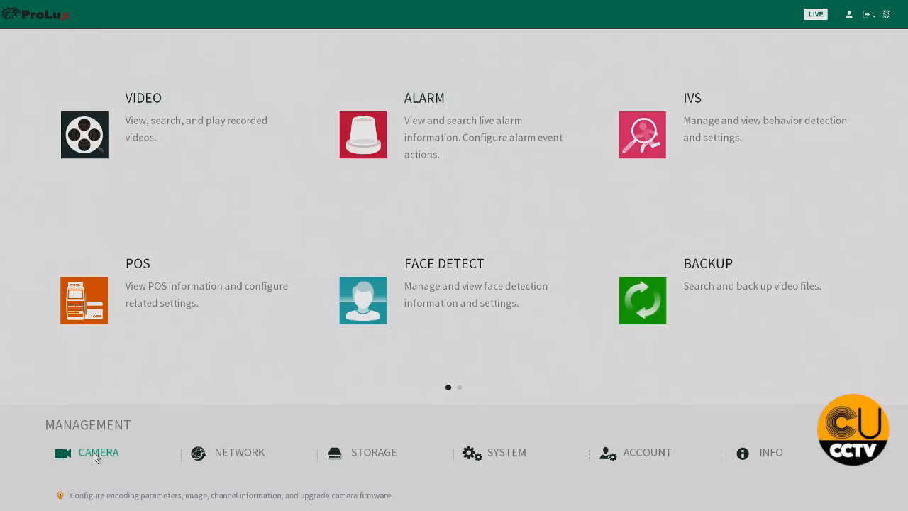
# In Camera > Encode, enable Audio Encode under the main stream's More Setting
pyautogui.click(98, 452)
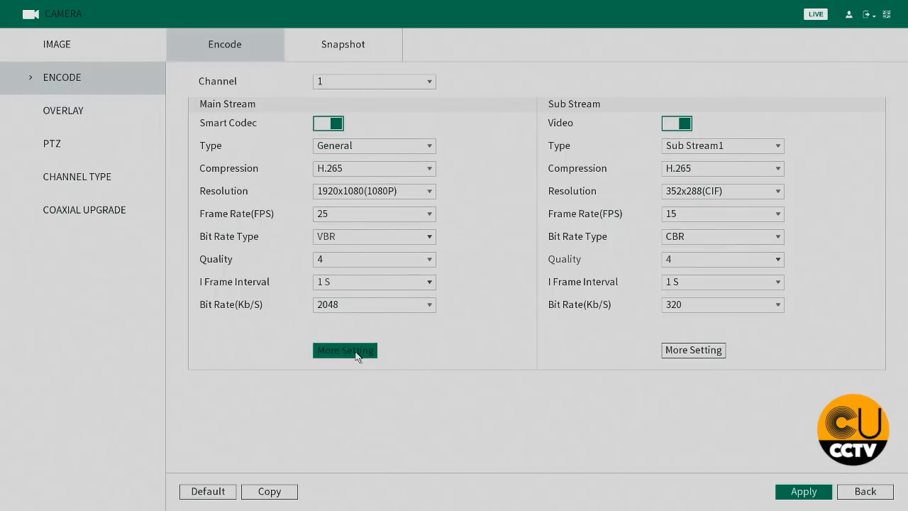
pyautogui.click(344, 349)
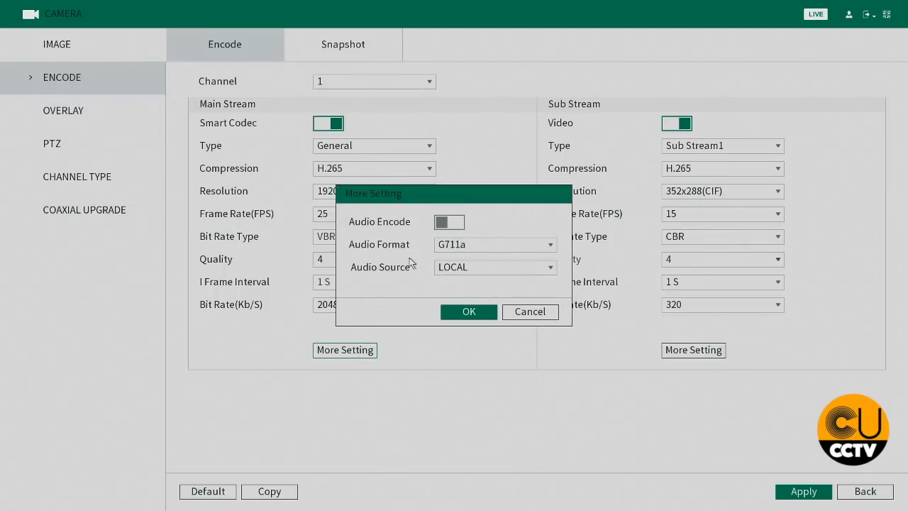
pyautogui.click(448, 221)
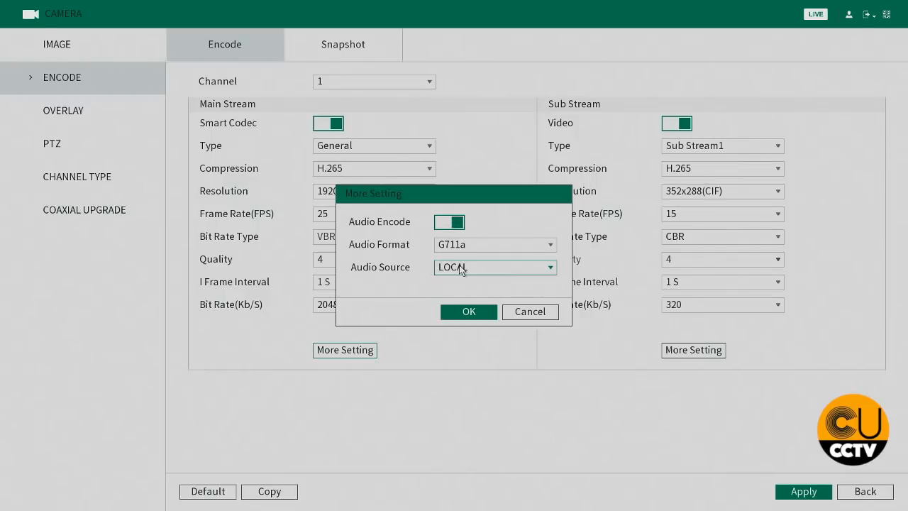
pyautogui.click(494, 267)
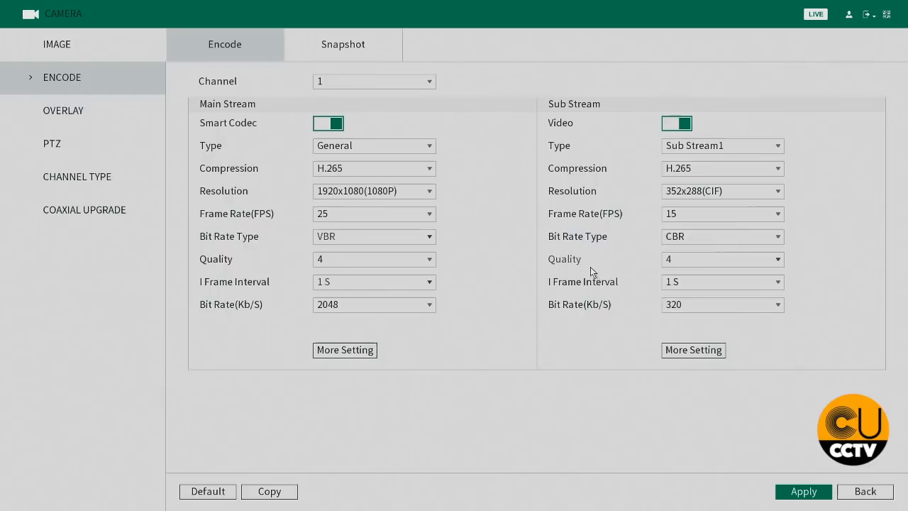
# Re-enable Audio Encode with HDCVI as the audio source and confirm
pyautogui.click(692, 349)
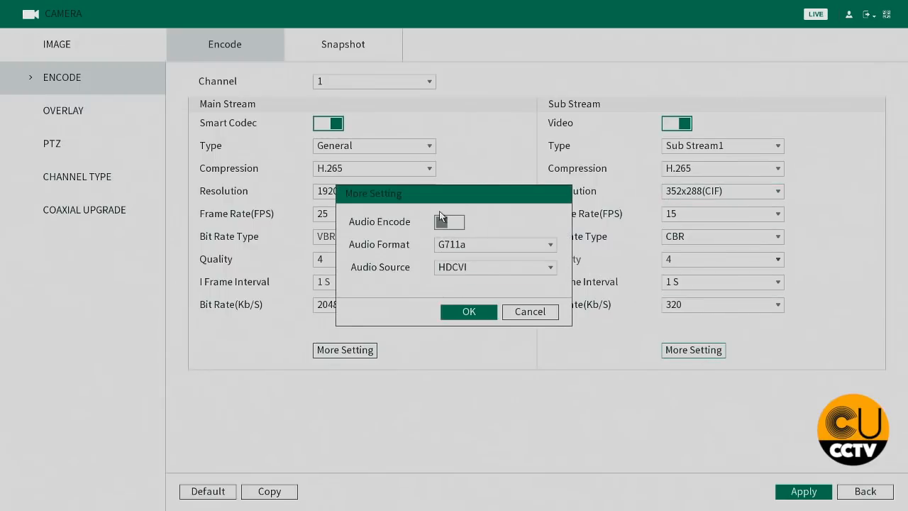
pyautogui.click(449, 222)
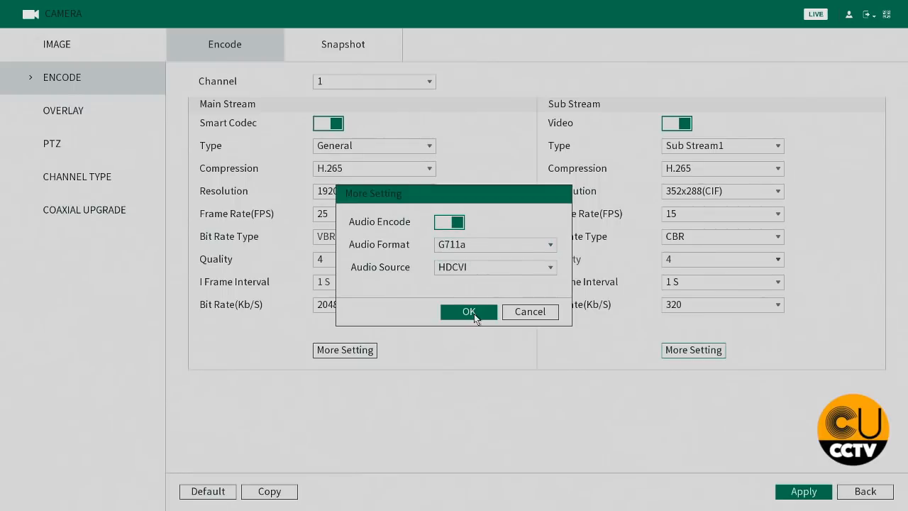
pyautogui.click(468, 313)
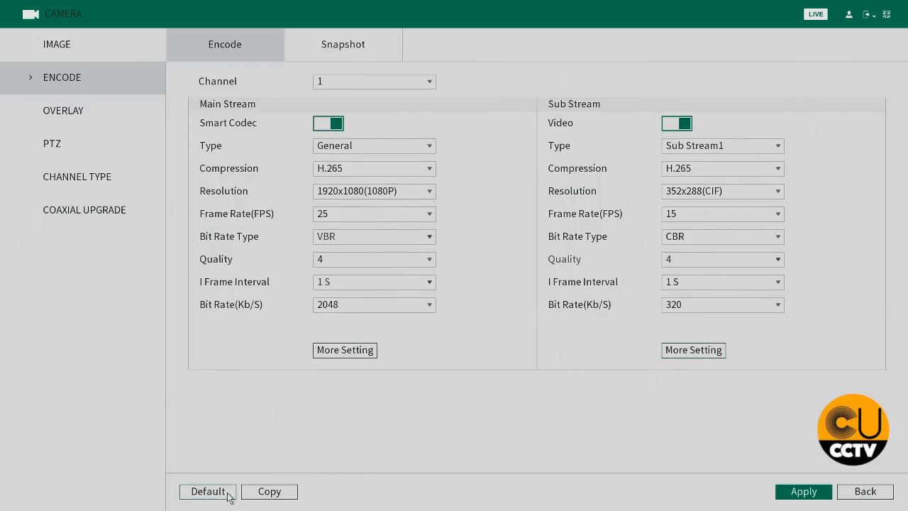
# Copy channel 1's encode settings to channels 1–4 via All and confirm
pyautogui.click(270, 491)
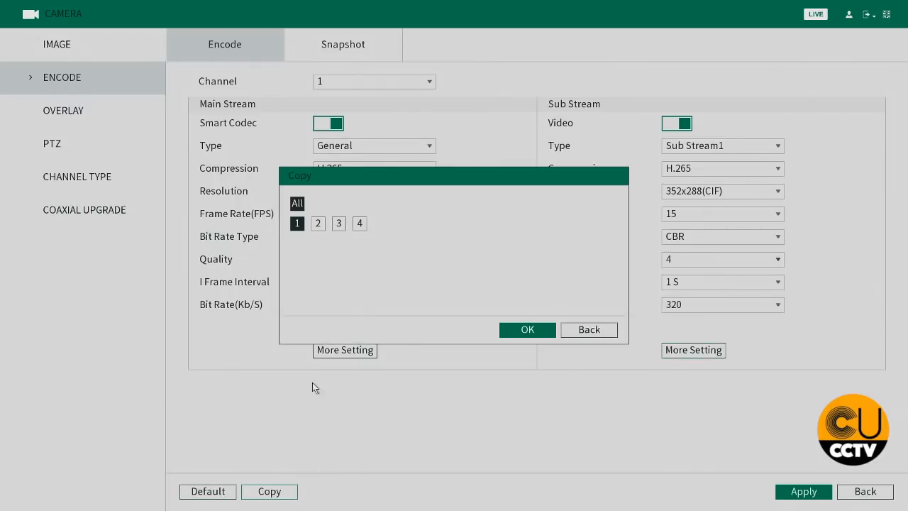
pyautogui.click(296, 204)
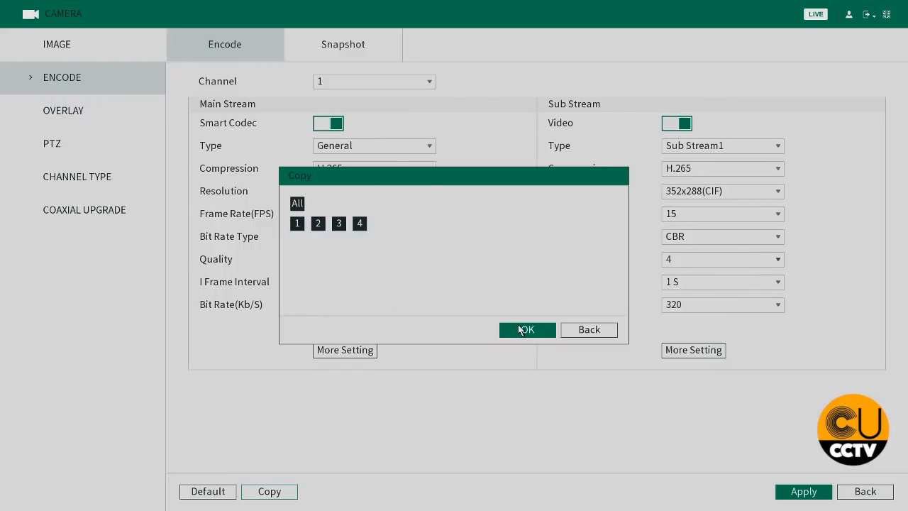
pyautogui.click(526, 329)
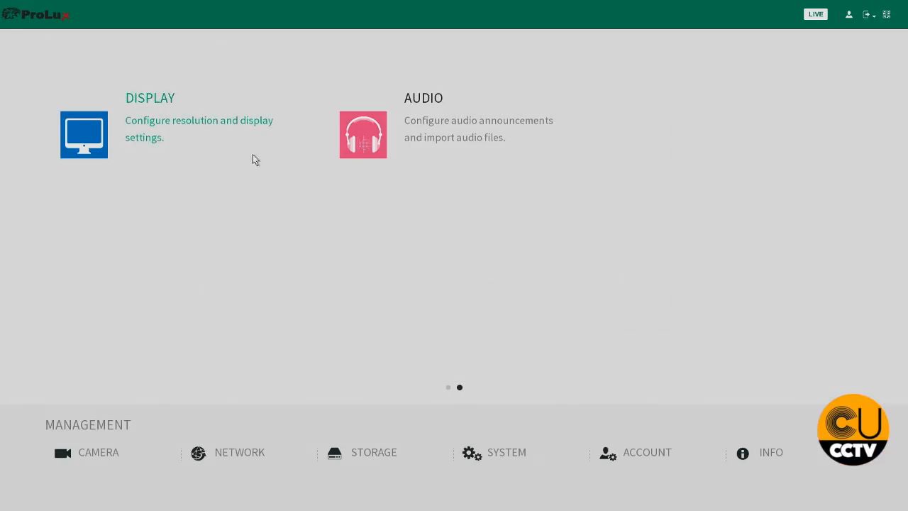
# In Display settings, enable Live Audio and raise its volume slider to 77
pyautogui.click(83, 135)
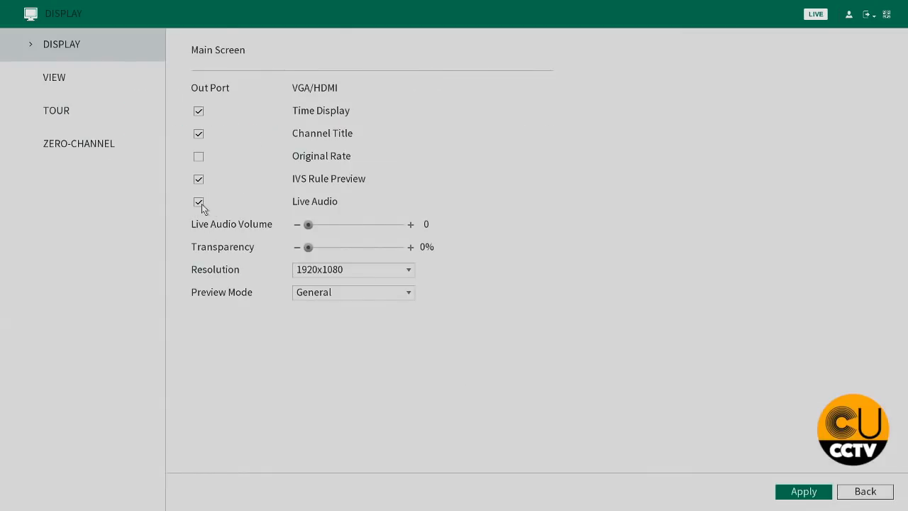
pyautogui.moveTo(309, 224); pyautogui.dragTo(346, 225)
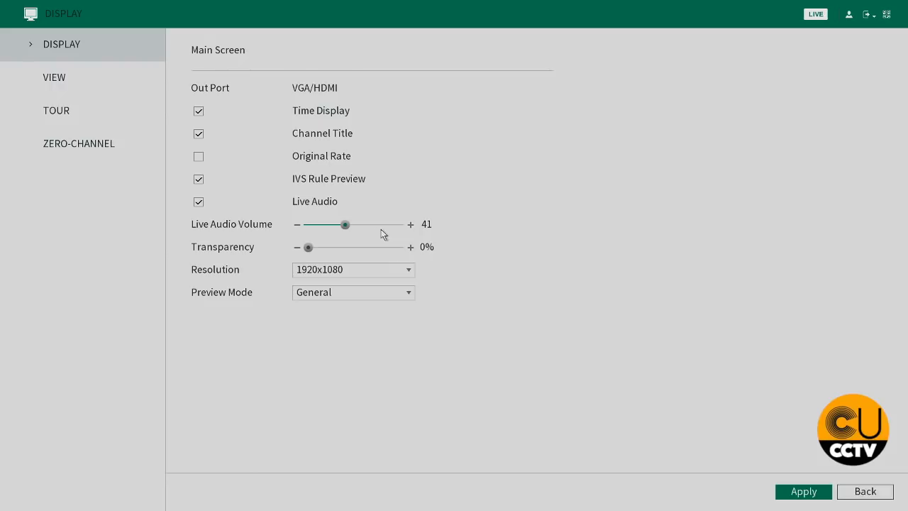
pyautogui.moveTo(346, 225); pyautogui.dragTo(378, 224)
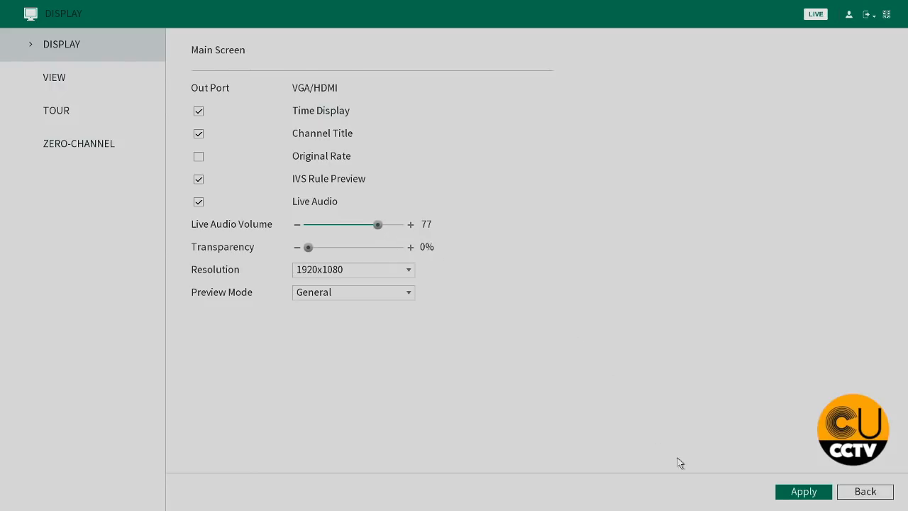